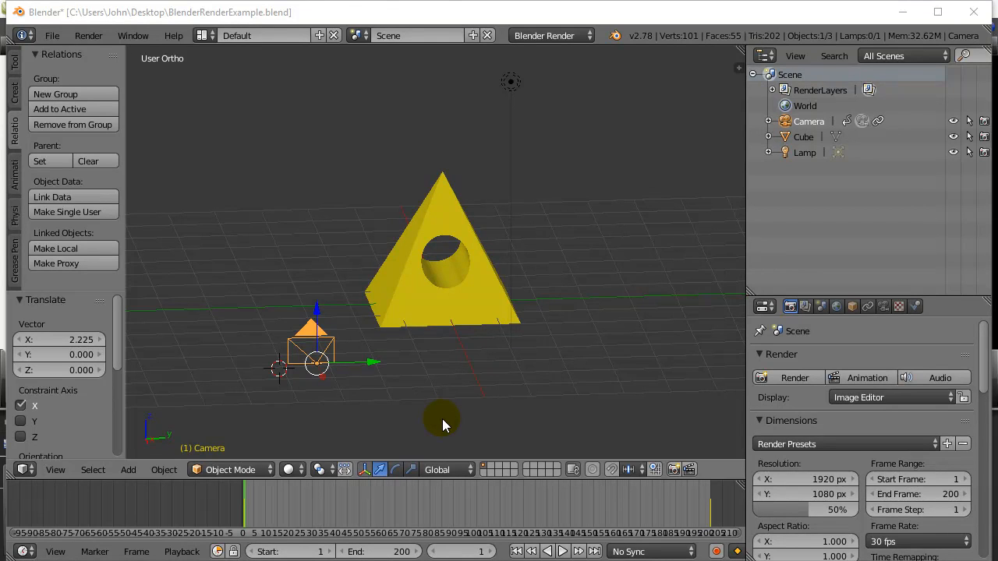
mouse_move(55, 469)
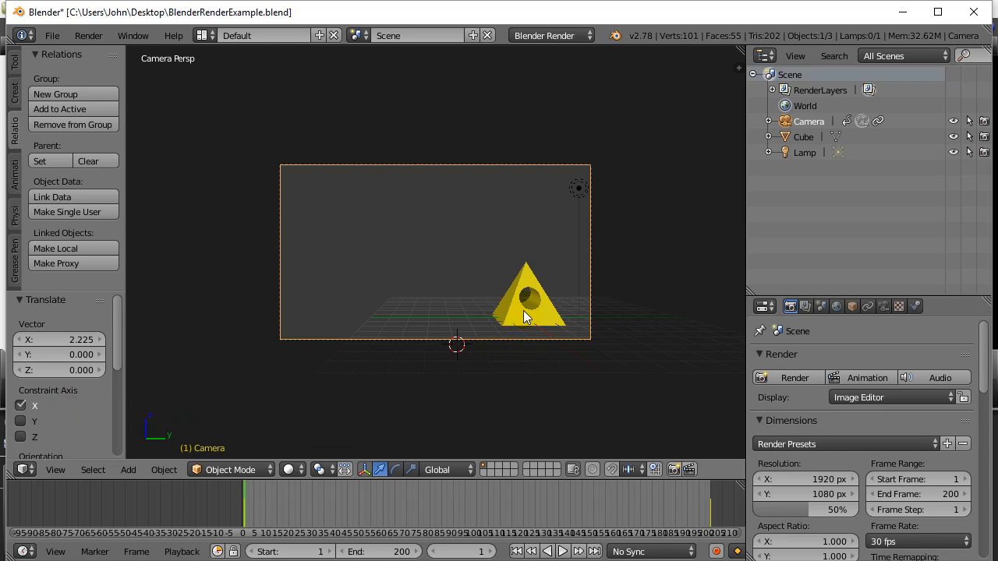
Leave the camera view, then add a Track To constraint aiming the camera at the yellow pyramid
left_click(56, 469)
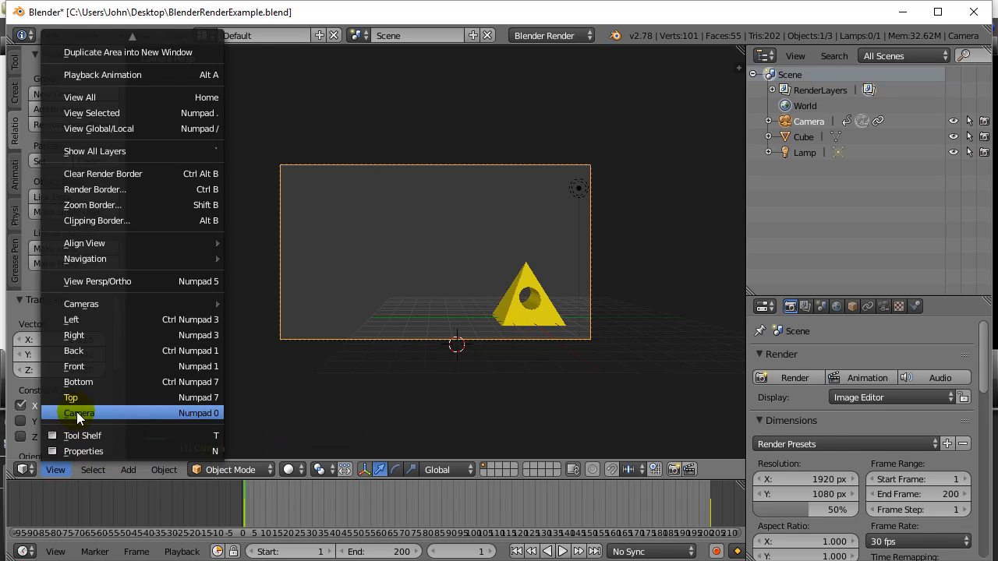
left_click(78, 412)
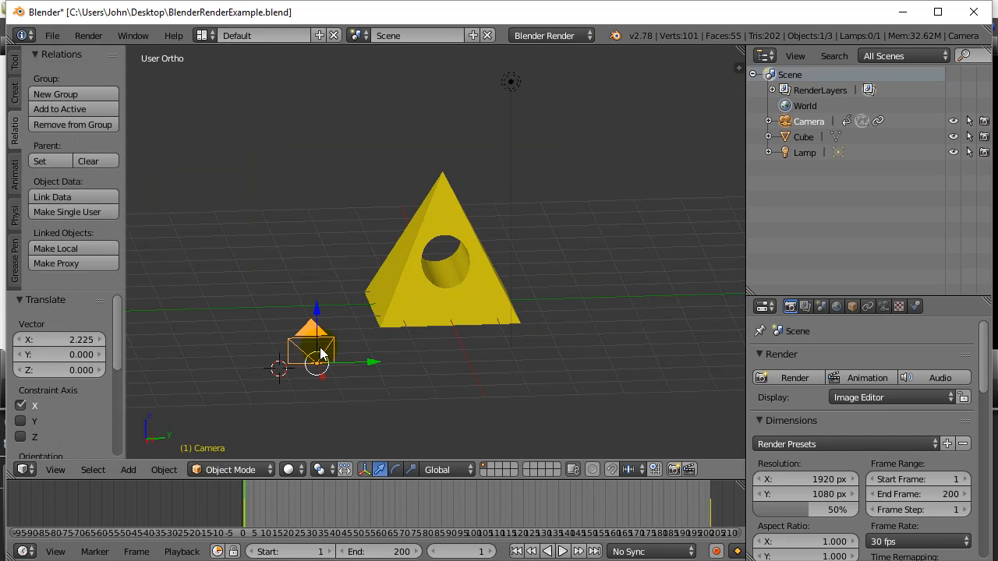
mouse_move(299, 345)
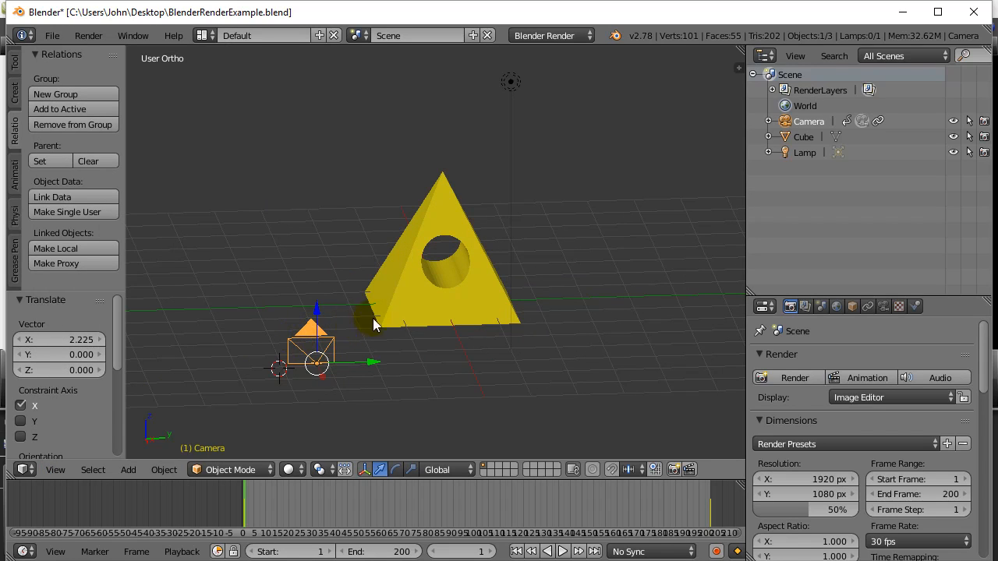
mouse_move(418, 306)
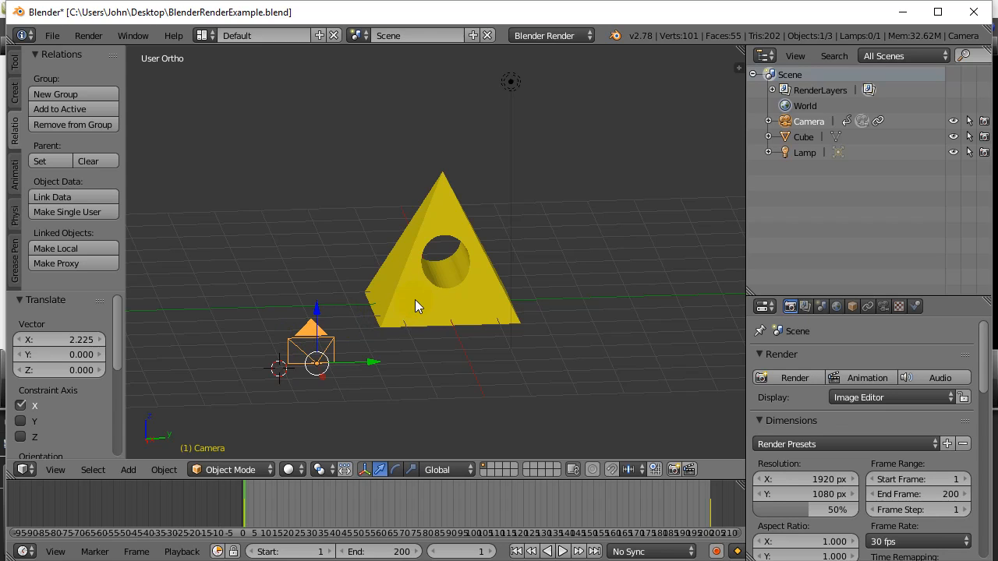
mouse_move(398, 303)
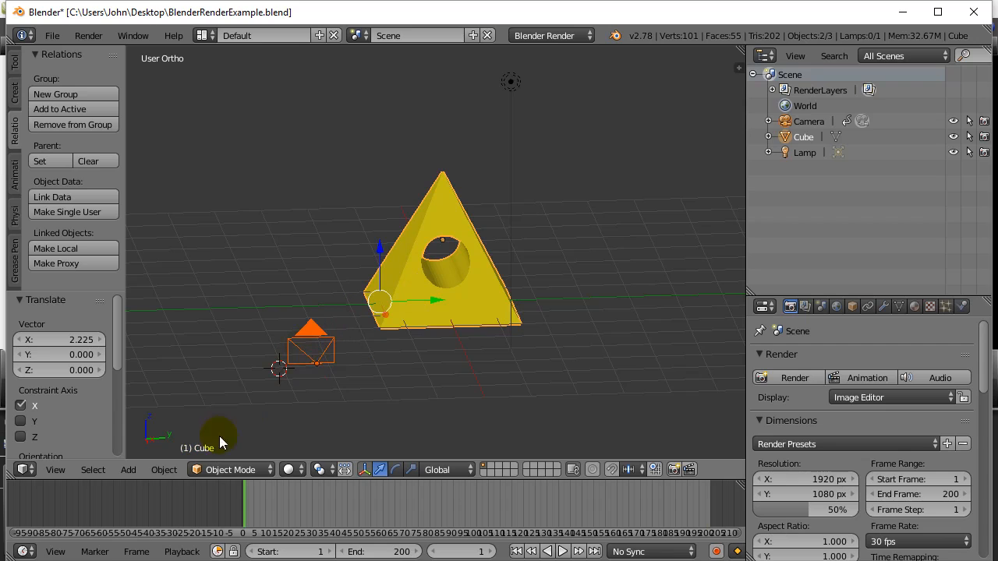
left_click(164, 469)
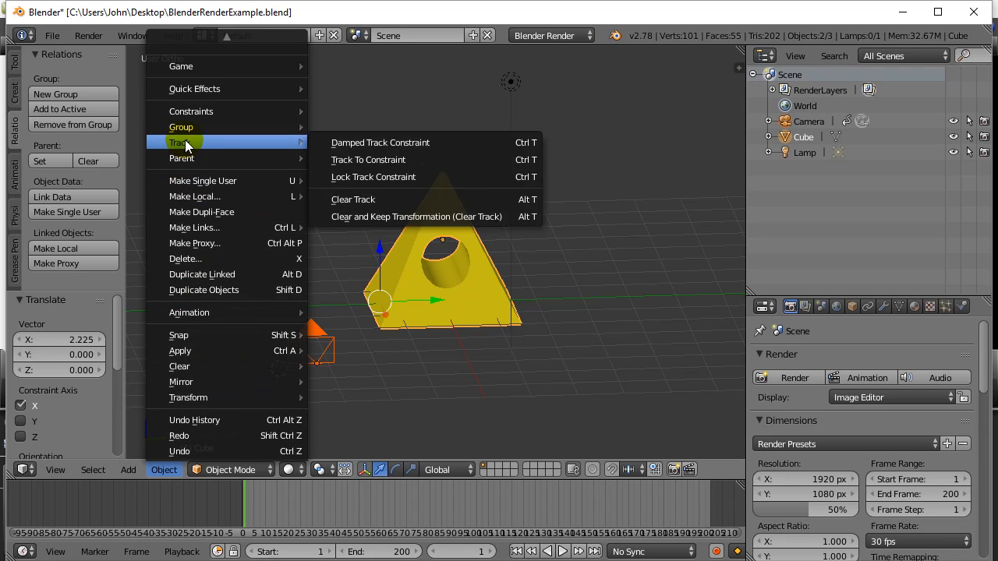
mouse_move(421, 159)
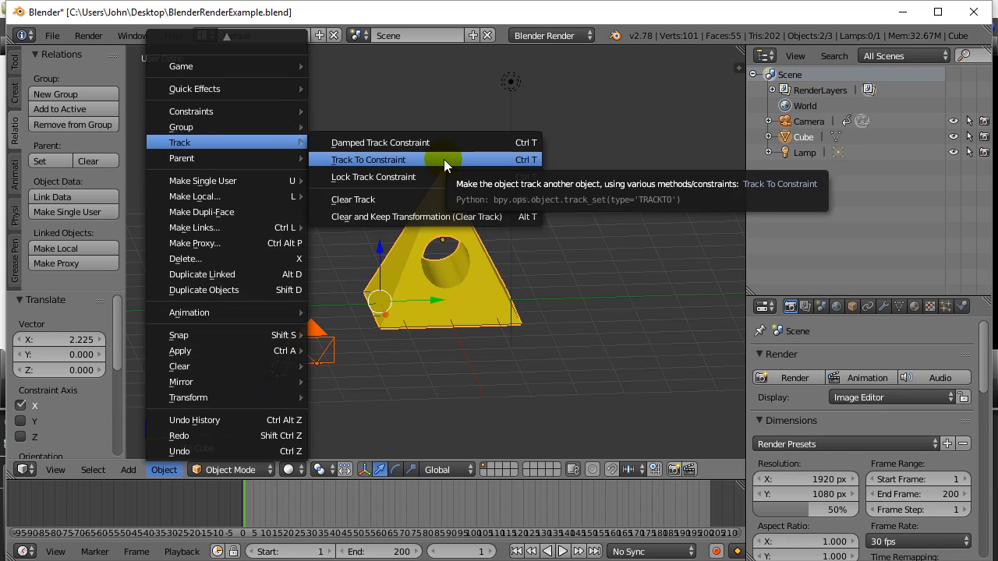
left_click(368, 159)
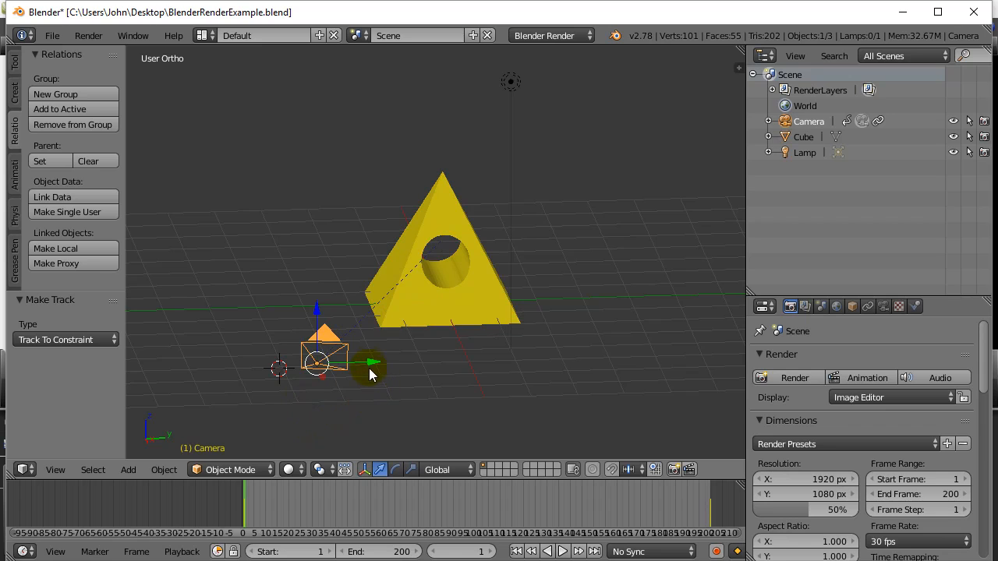
Drag the camera to a new spot and raise it high above the pyramid while it stays aimed
left_click_drag(371, 362, 683, 350)
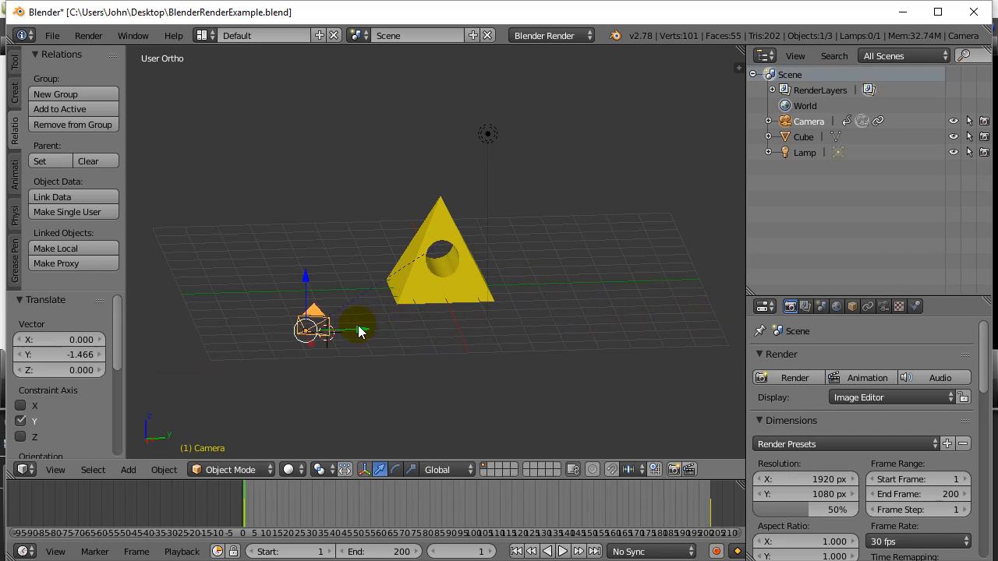
left_click_drag(358, 328, 304, 81)
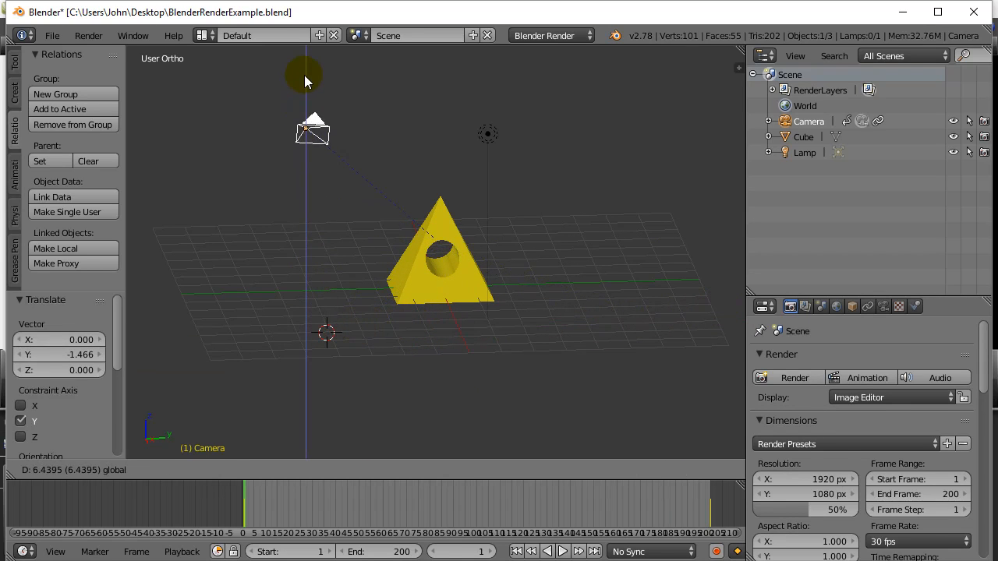
Check the aim through the camera via View > Cameras, then return to the free user view
left_click(56, 469)
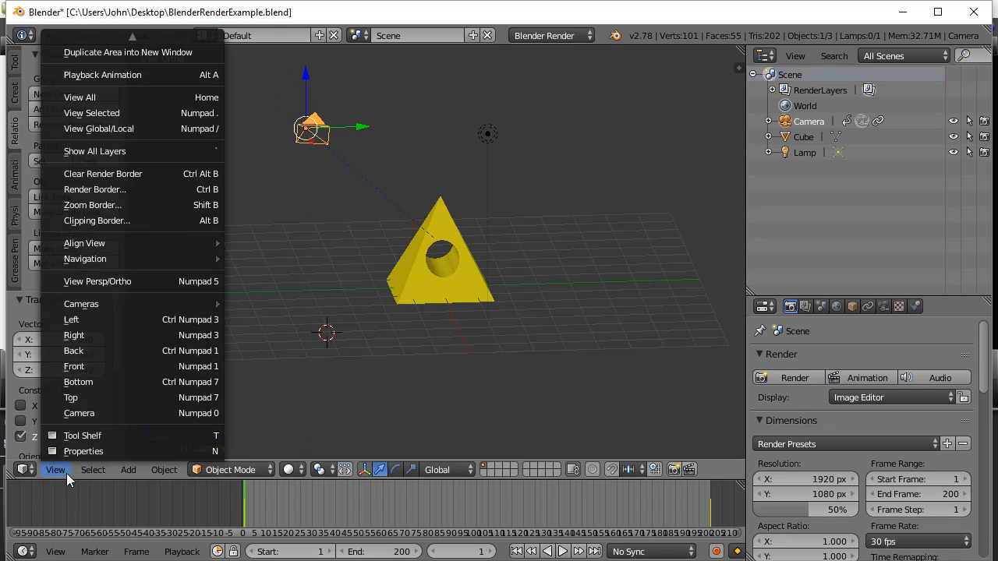
left_click(78, 413)
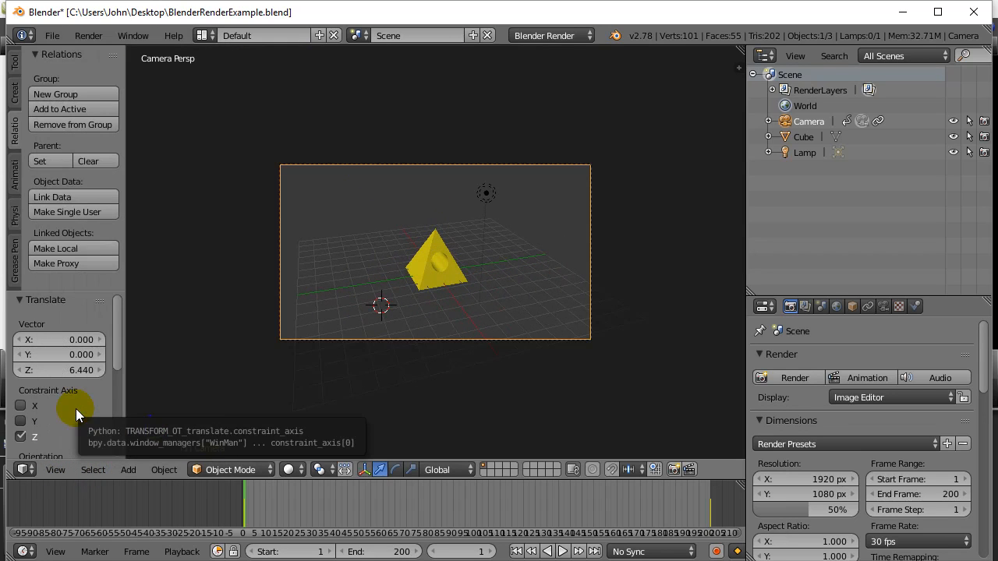
left_click(56, 469)
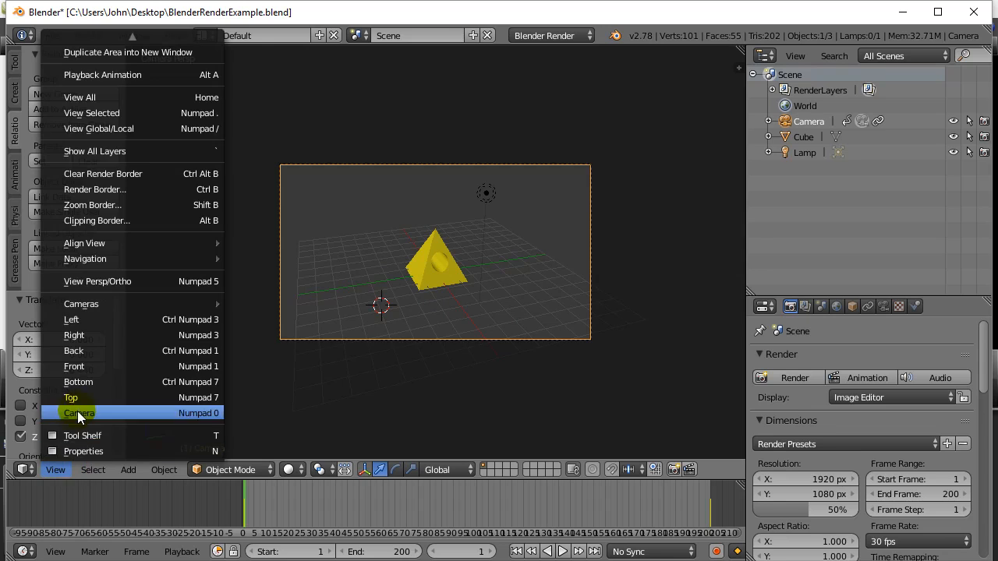
left_click(78, 414)
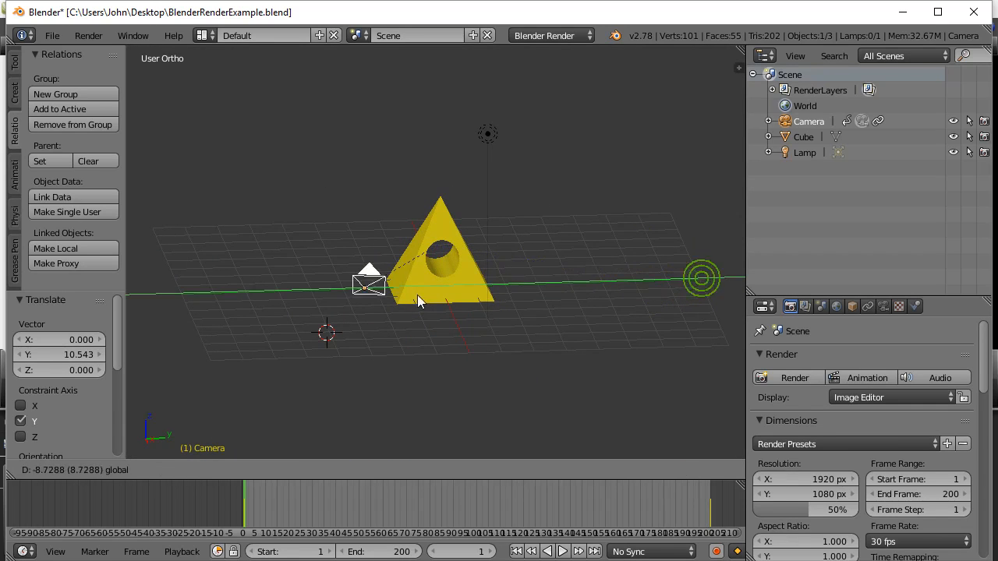
Clear the camera's track with Object > Track > Clear Track, then Shift-select the pyramid with it
left_click(165, 469)
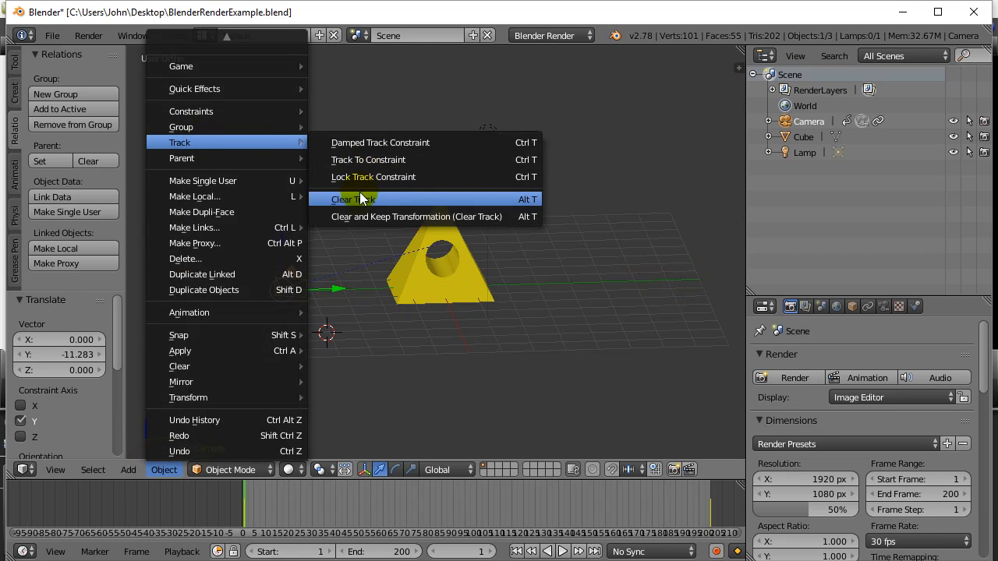
left_click(352, 200)
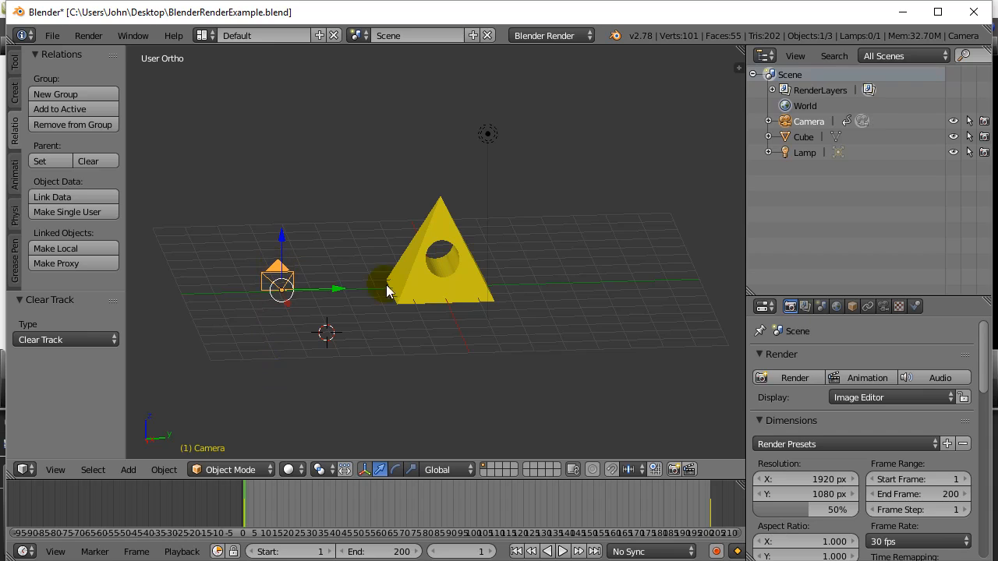
left_click(436, 280)
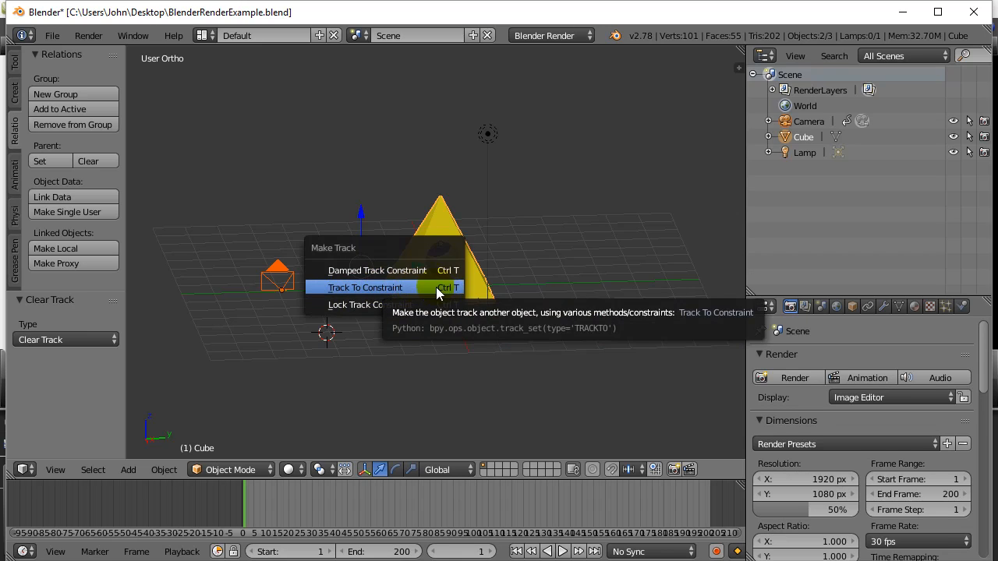
left_click(364, 287)
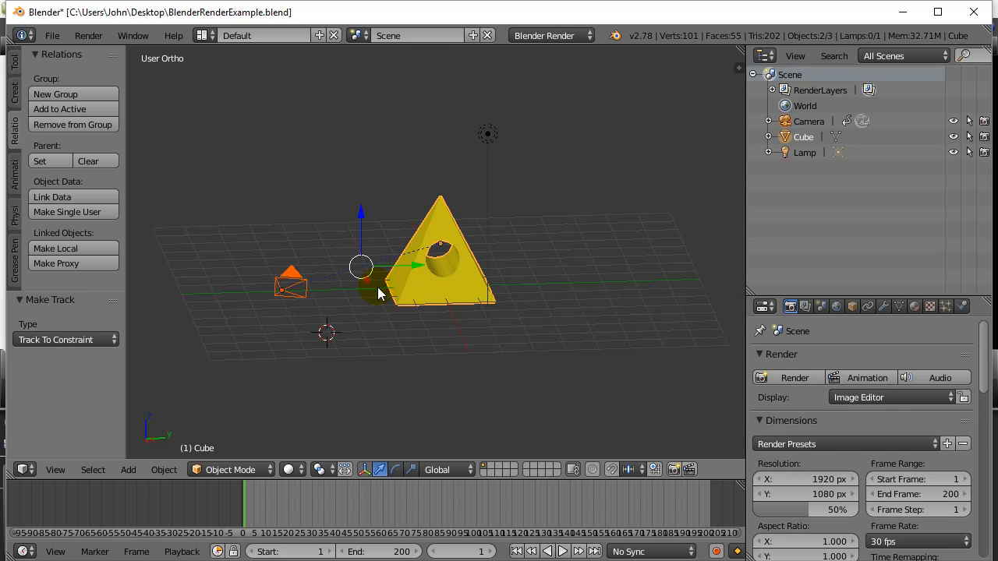
left_click(290, 289)
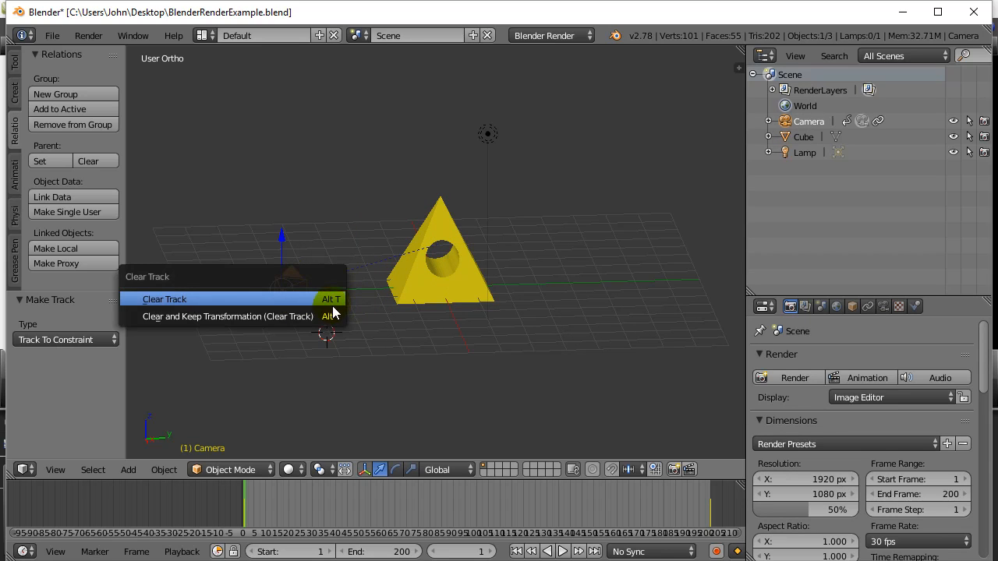
left_click(166, 299)
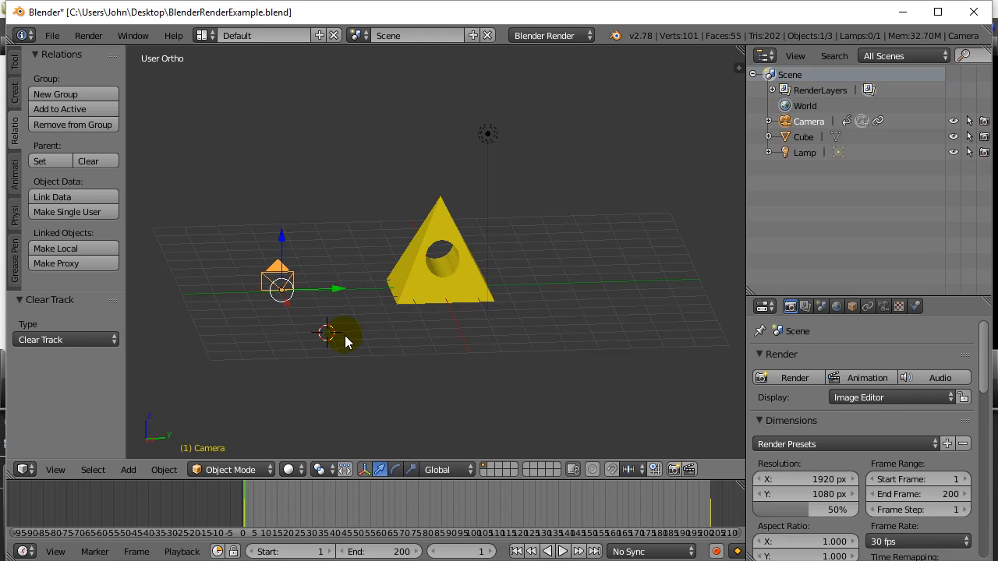